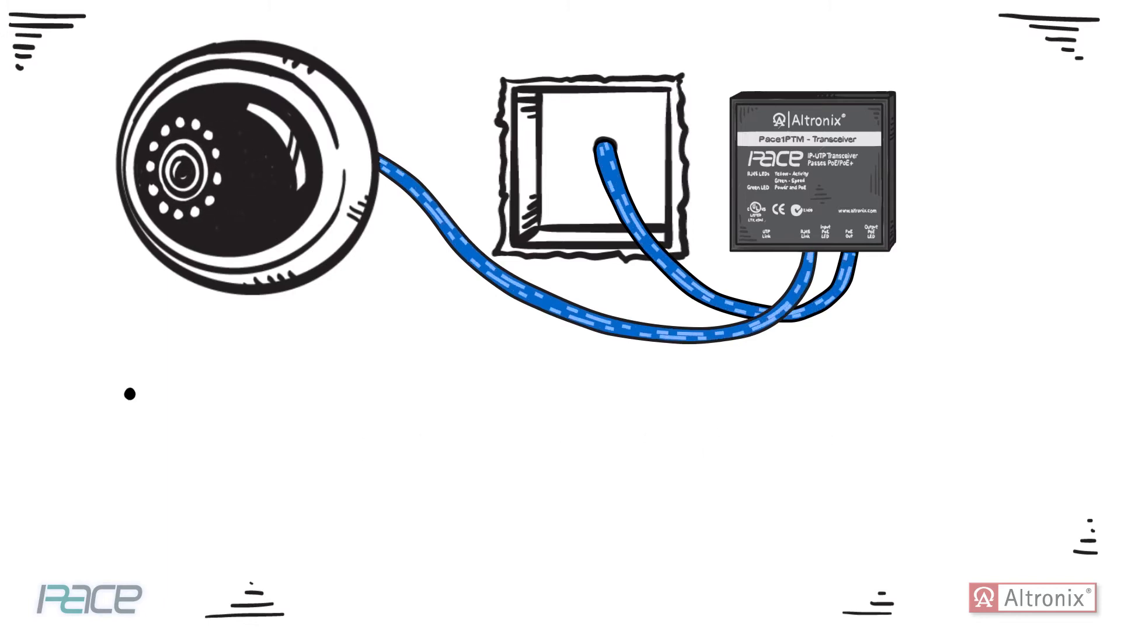
{"action": "type", "text": "SUPPORTS PoE, PoE+ and Hi-PoE"}
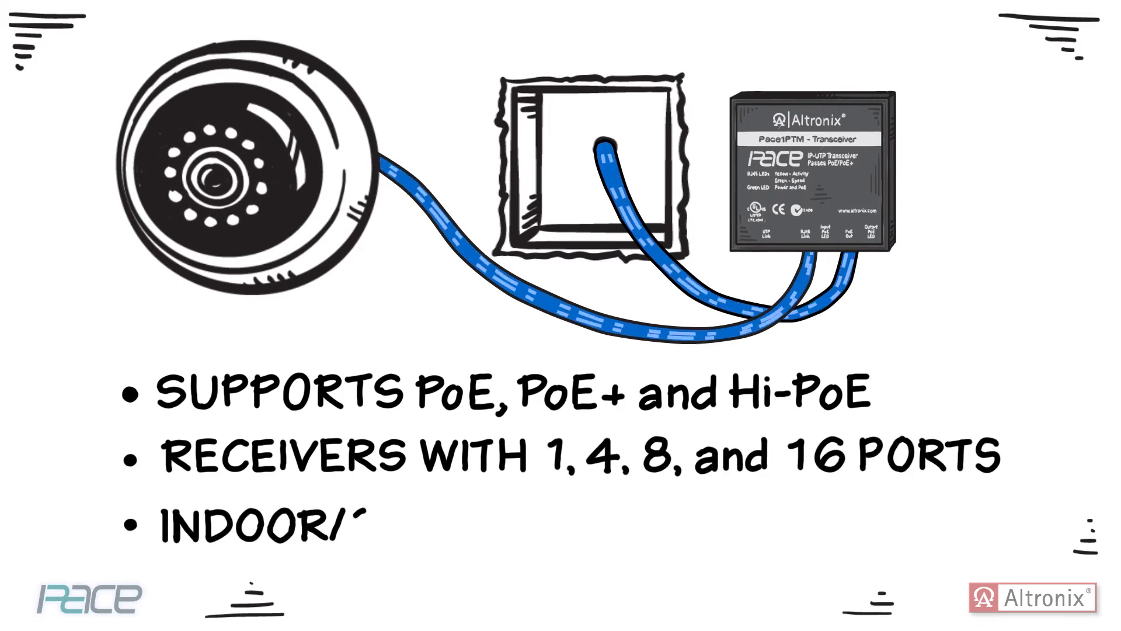
{"action": "type", "text": "OUTDOOR"}
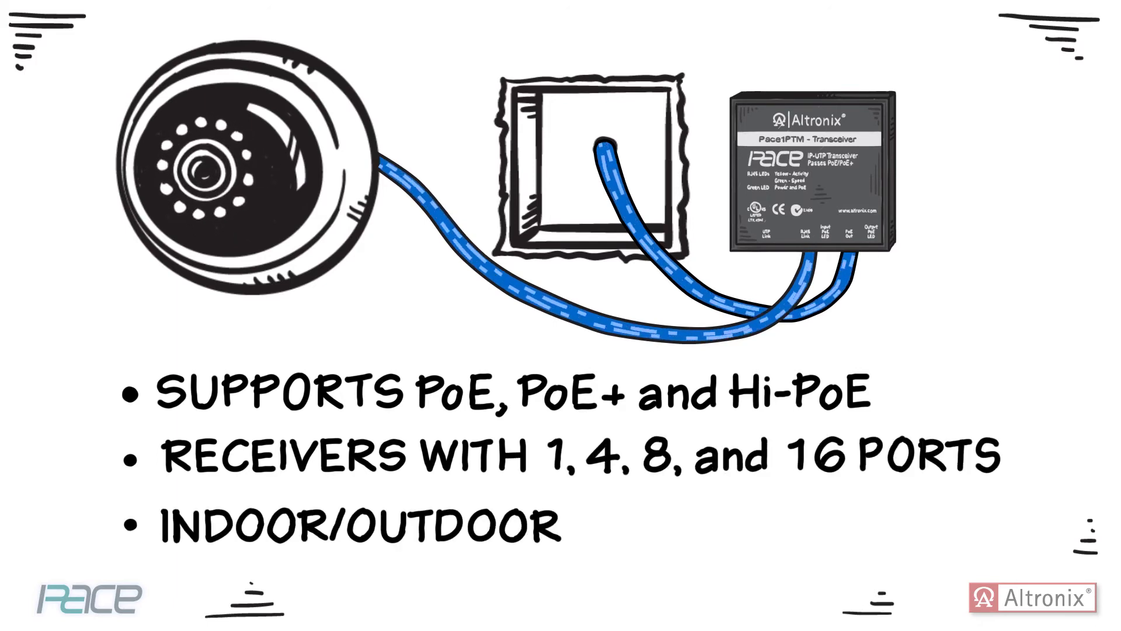